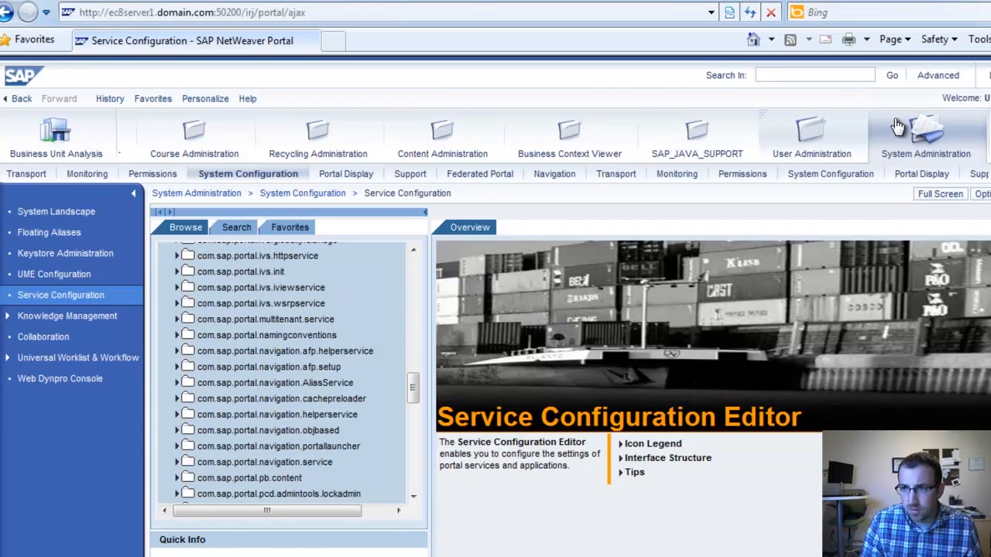
{"action": "mouse_move", "coordinate": [706, 130]}
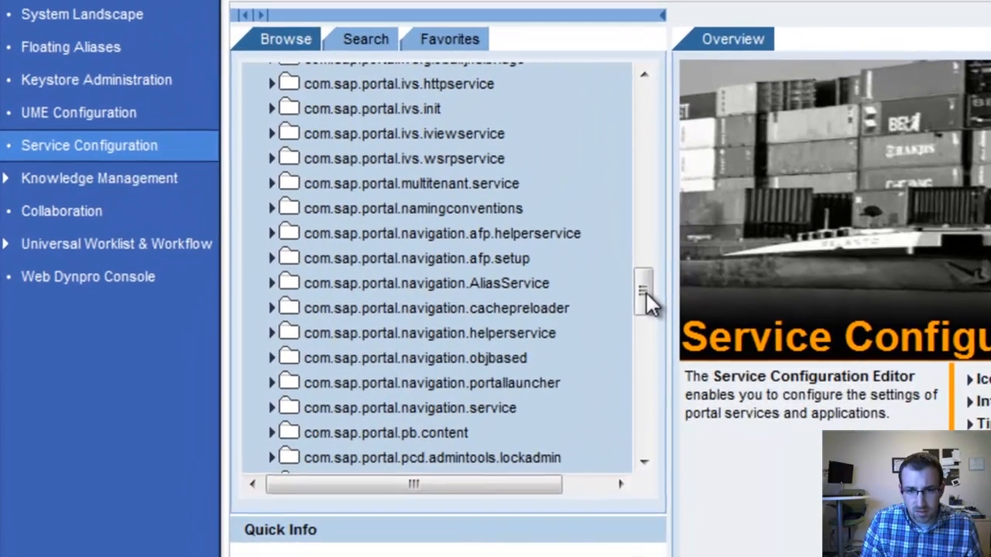
Set navigation_events_helper's FilterbyDesktopView property to true under helperservice and save it.
{"action": "scroll", "scroll_direction": "down", "scroll_amount": 3}
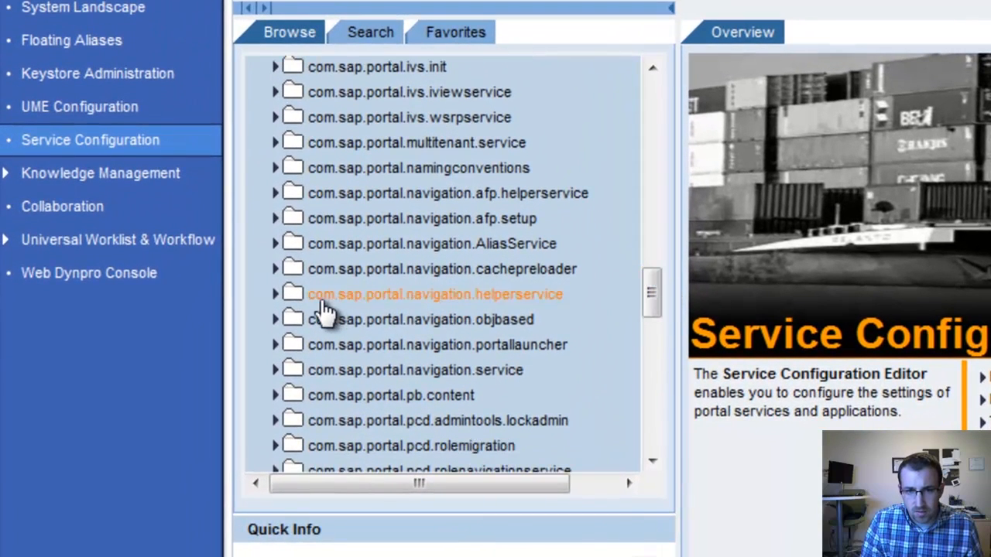
{"action": "mouse_move", "coordinate": [399, 317]}
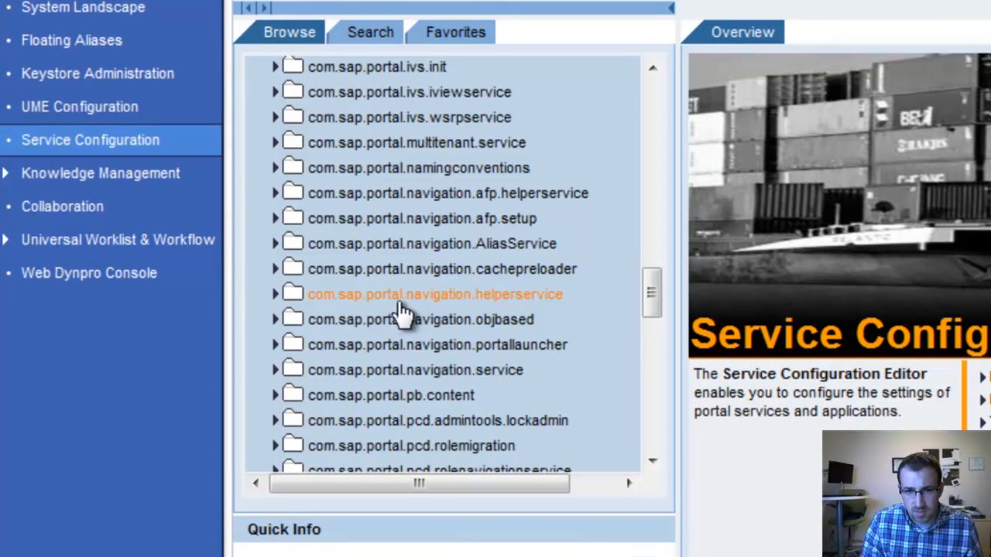
{"action": "left_click", "coordinate": [276, 295]}
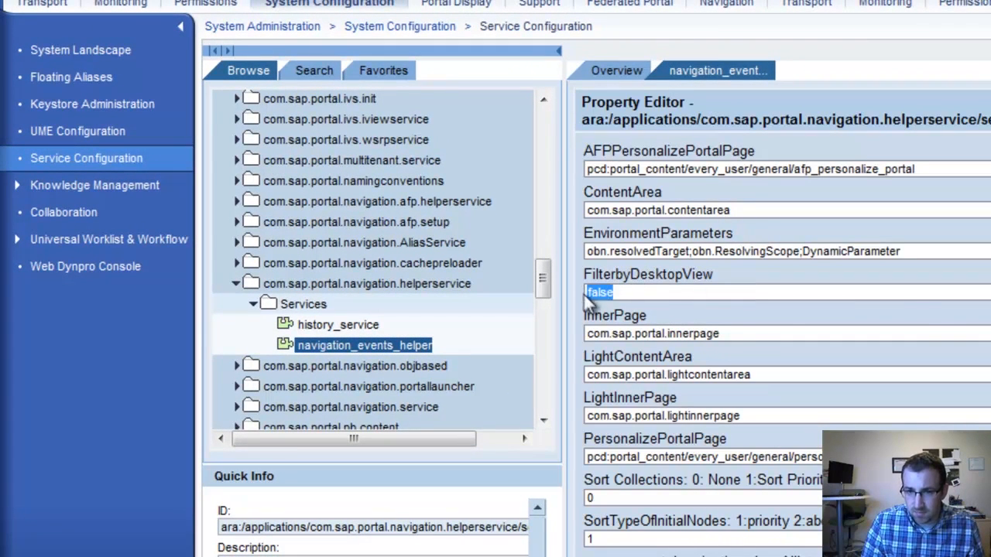
{"action": "type", "text": "true"}
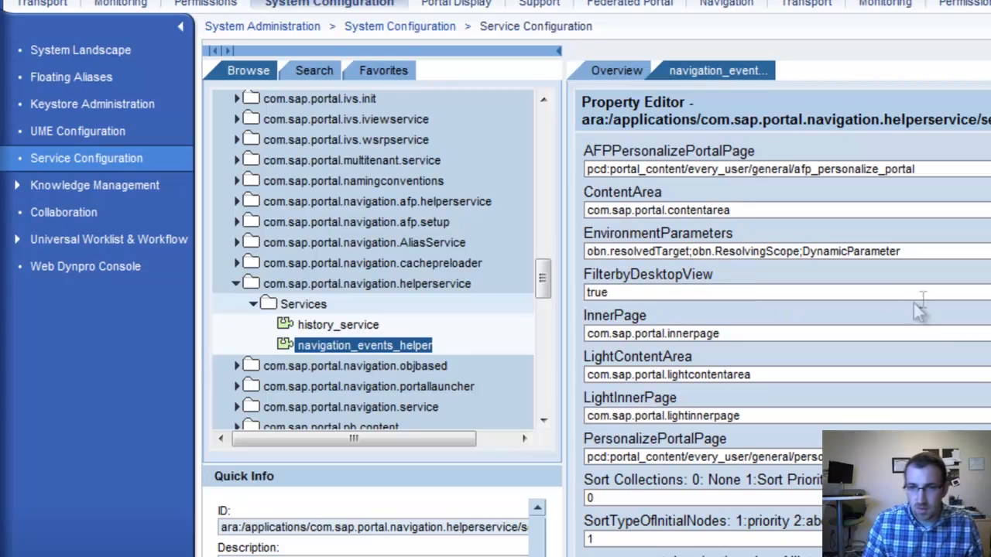
{"action": "scroll", "scroll_direction": "down", "scroll_amount": 3}
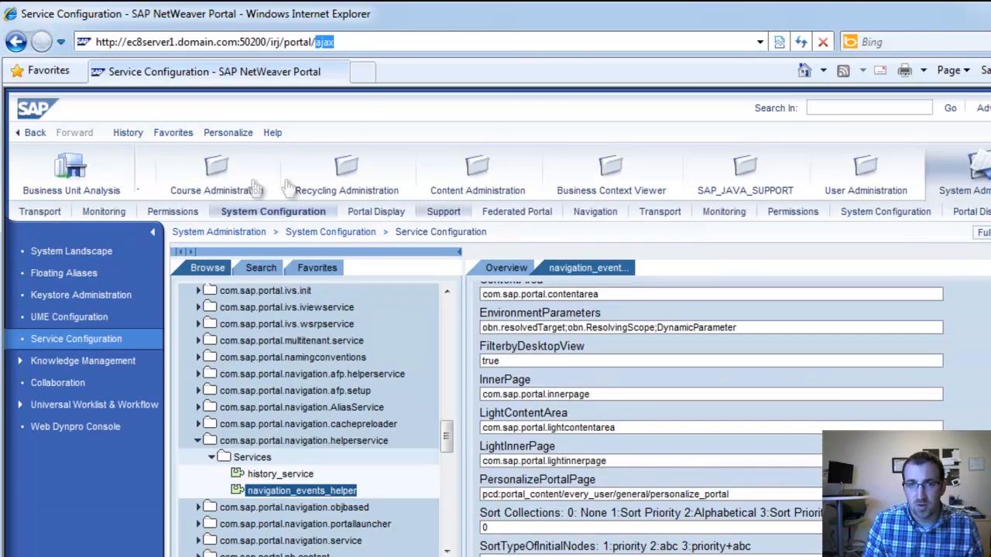
{"action": "mouse_move", "coordinate": [391, 73]}
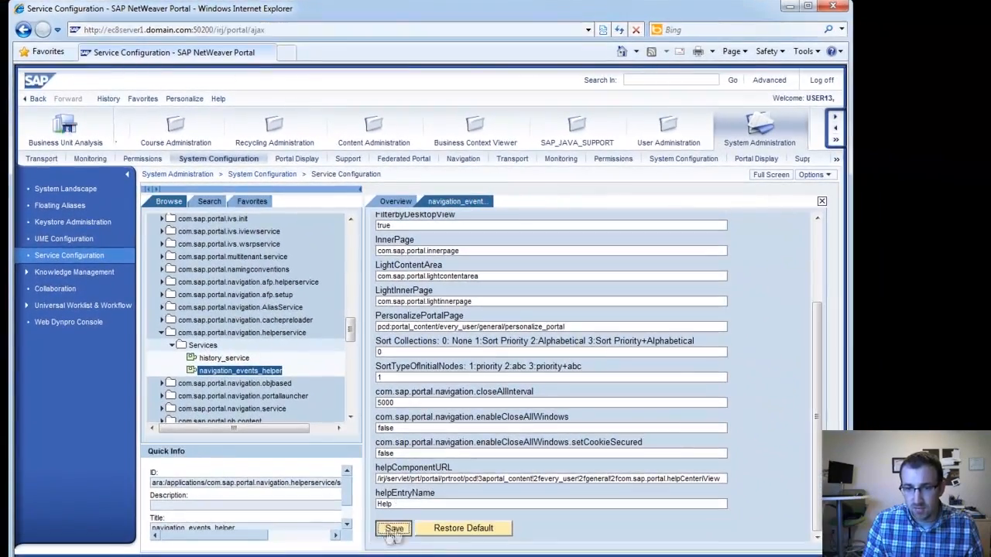
{"action": "left_click", "coordinate": [394, 532]}
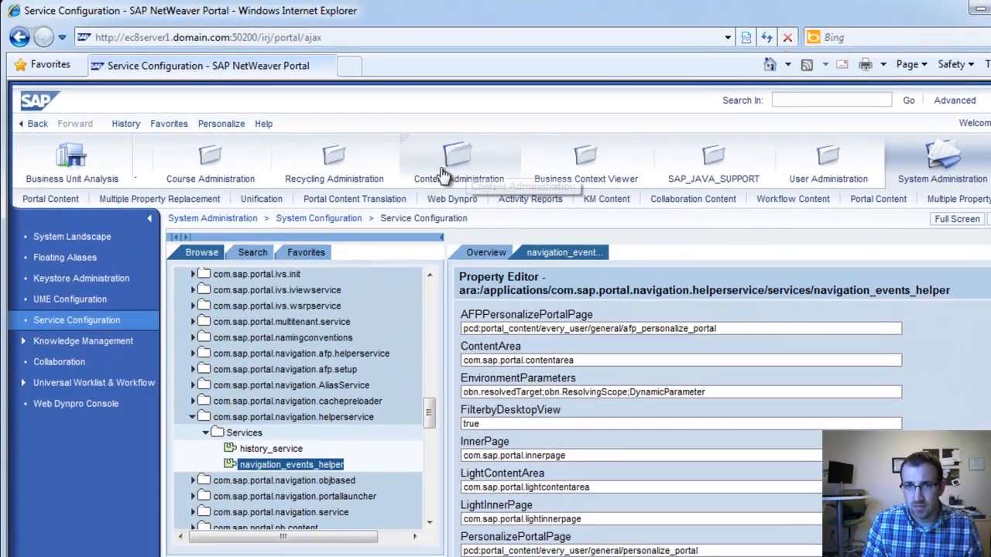
In Content Administration, expand Portal Content and the WP Demo folder to reveal WP User.
{"action": "left_click", "coordinate": [458, 163]}
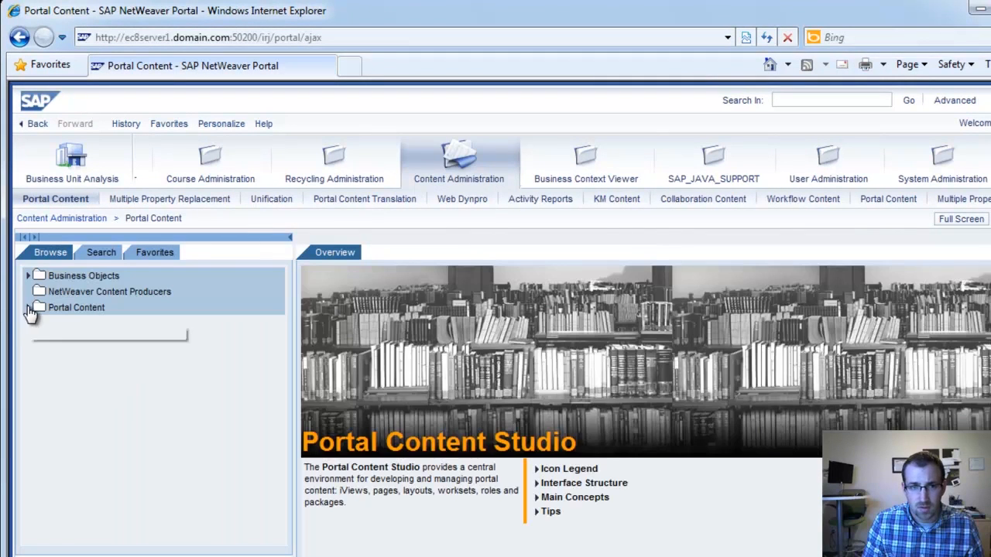
{"action": "left_click", "coordinate": [28, 308]}
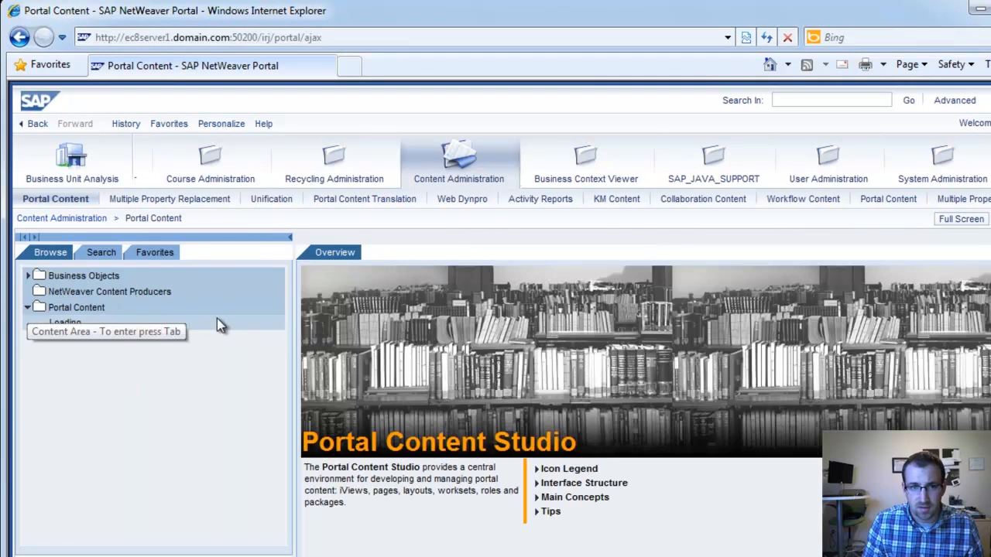
{"action": "mouse_move", "coordinate": [681, 224]}
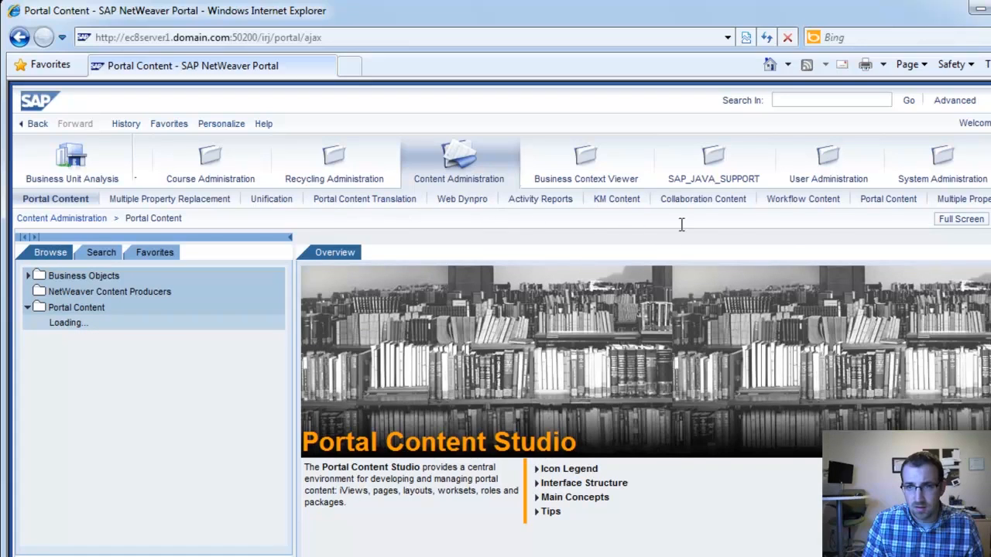
{"action": "mouse_move", "coordinate": [112, 333]}
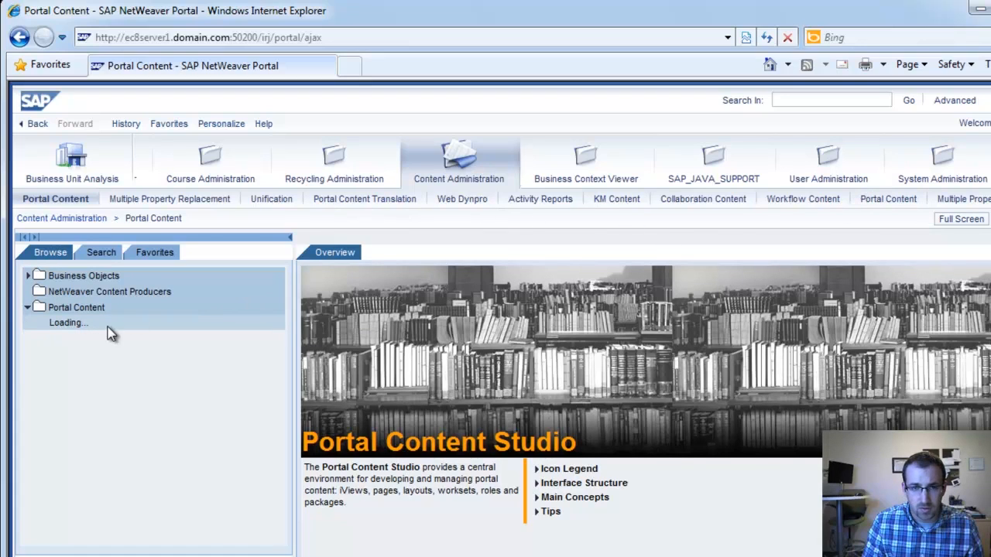
{"action": "left_click", "coordinate": [27, 308]}
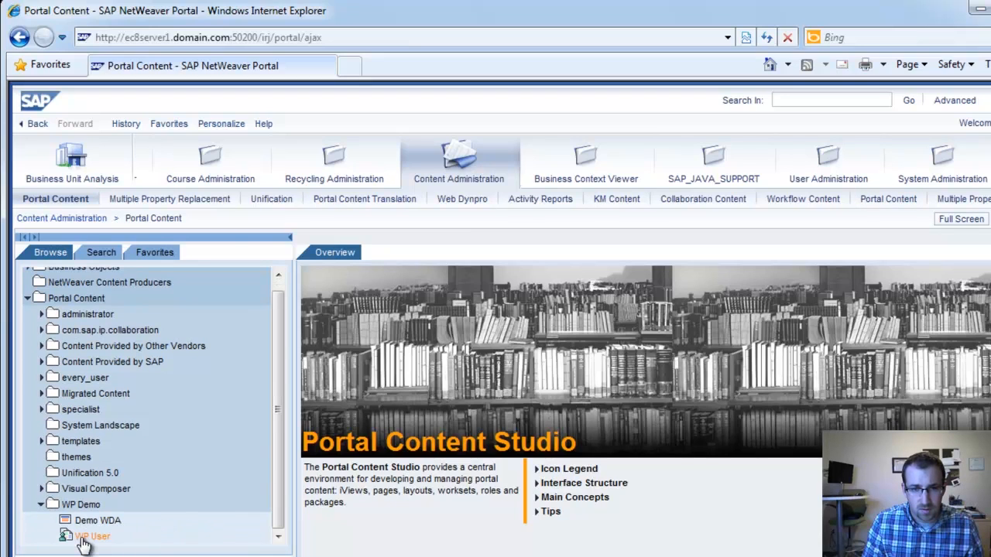
Open the WP User role in its editor and scroll the property list toward Filter ID.
{"action": "double_click", "coordinate": [92, 536]}
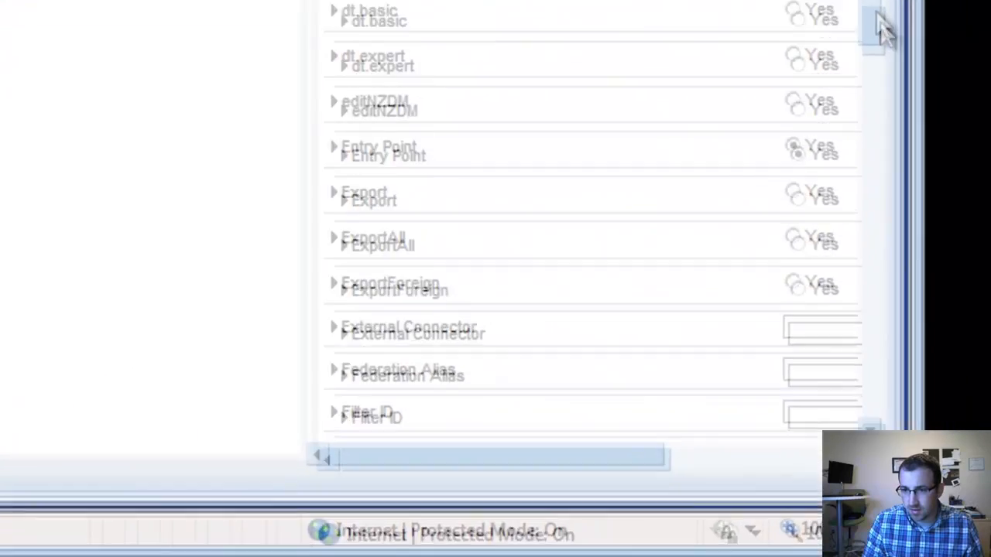
{"action": "scroll", "scroll_direction": "down", "scroll_amount": 3}
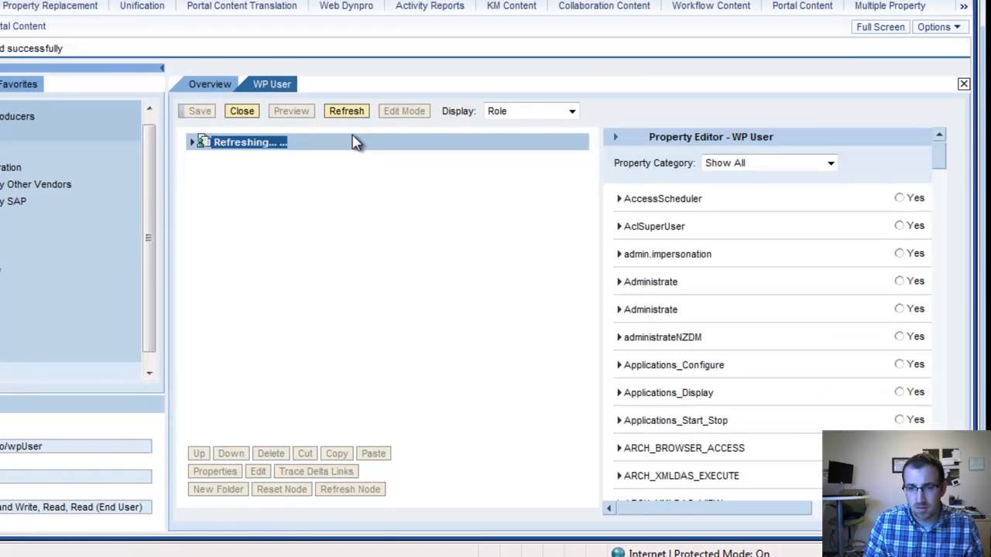
{"action": "mouse_move", "coordinate": [418, 165]}
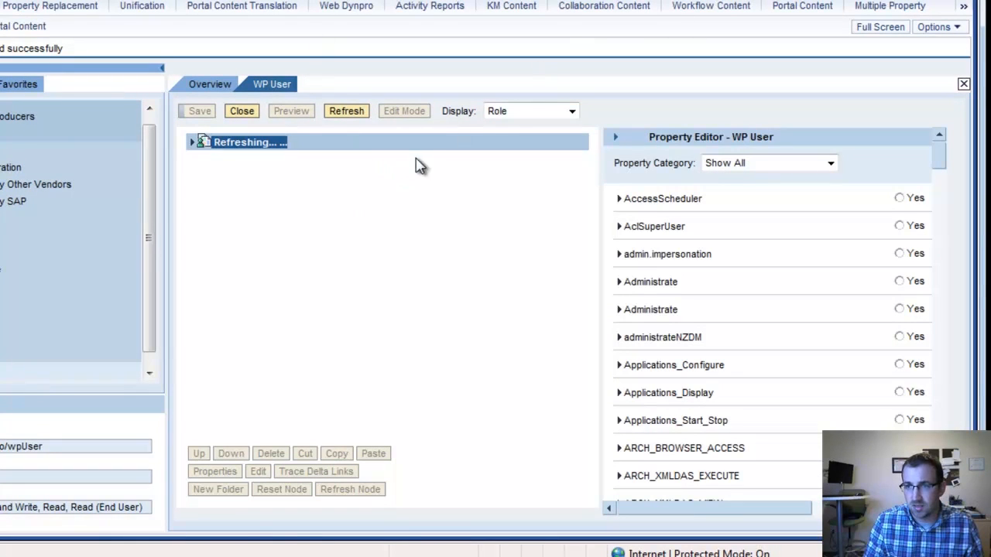